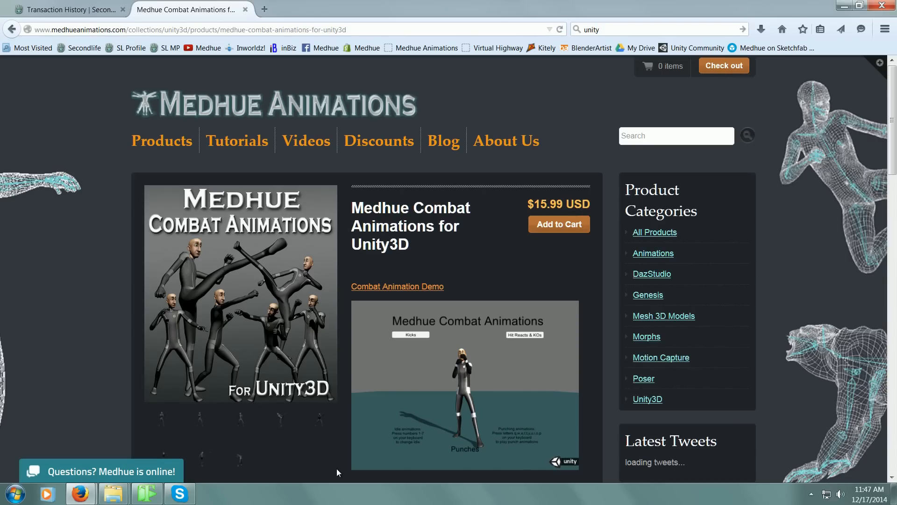
mouse_move(412, 331)
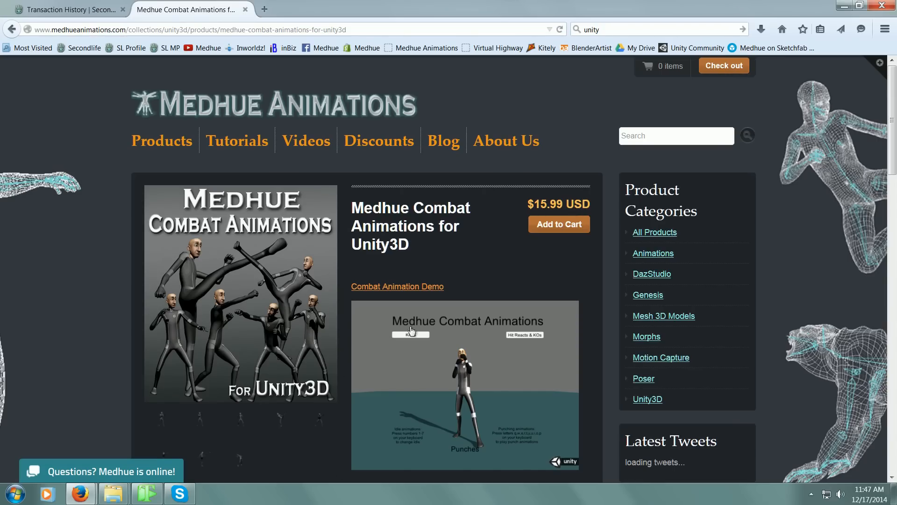
- Scroll down to the 'Combat Animation Demo' link and open the demo page in a new tab
scroll("down", 3)
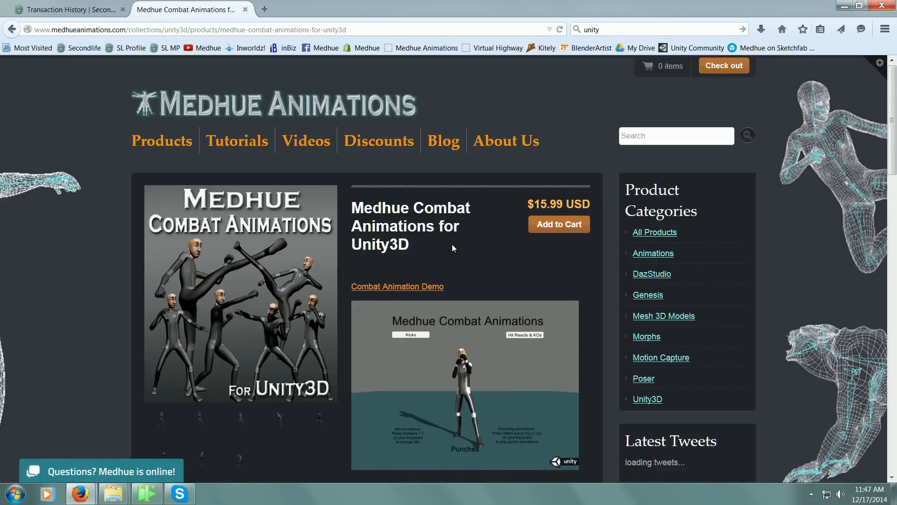
scroll("down", 3)
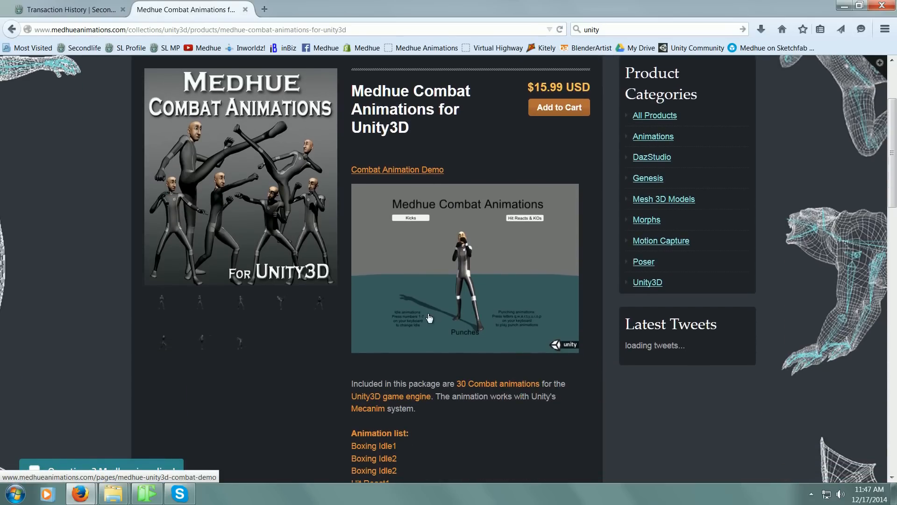
scroll("down", 3)
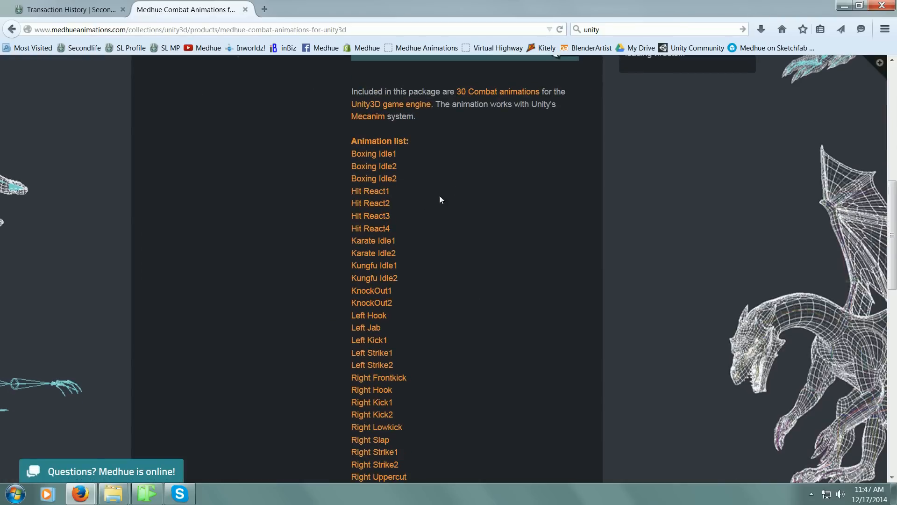
mouse_move(66, 475)
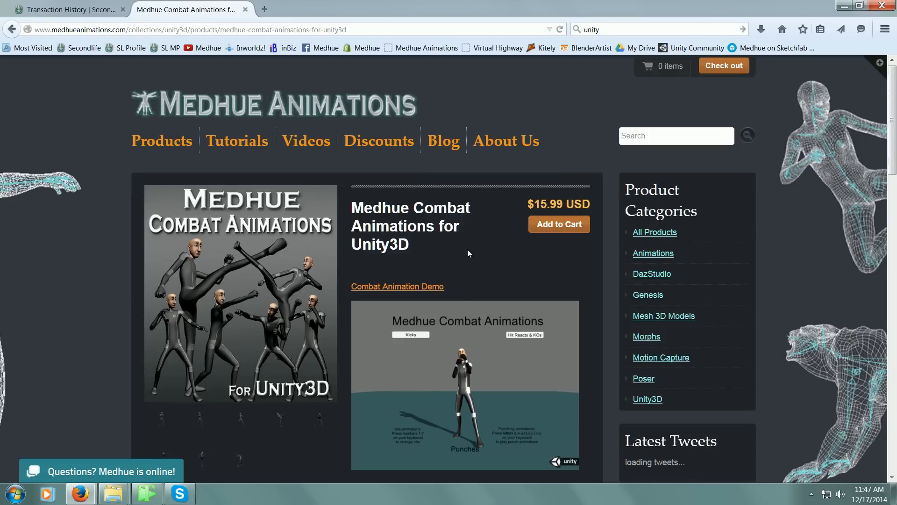
mouse_move(465, 238)
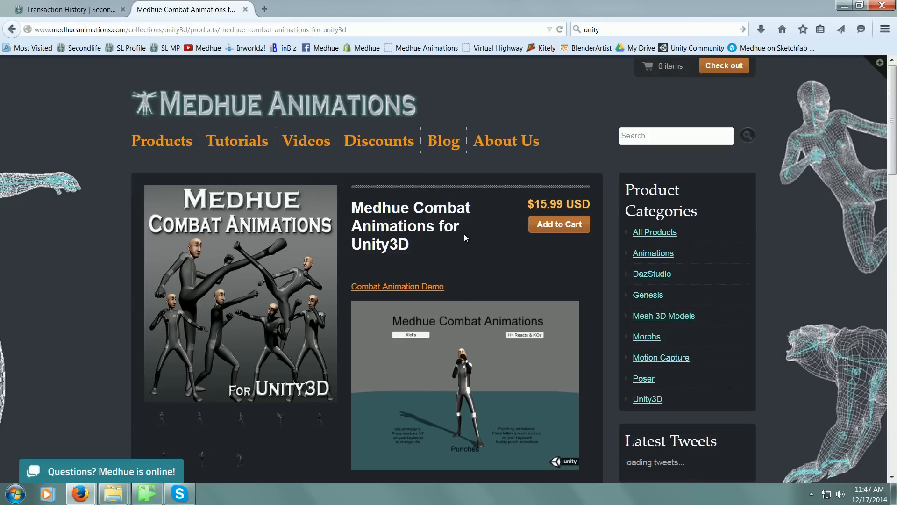
mouse_move(467, 251)
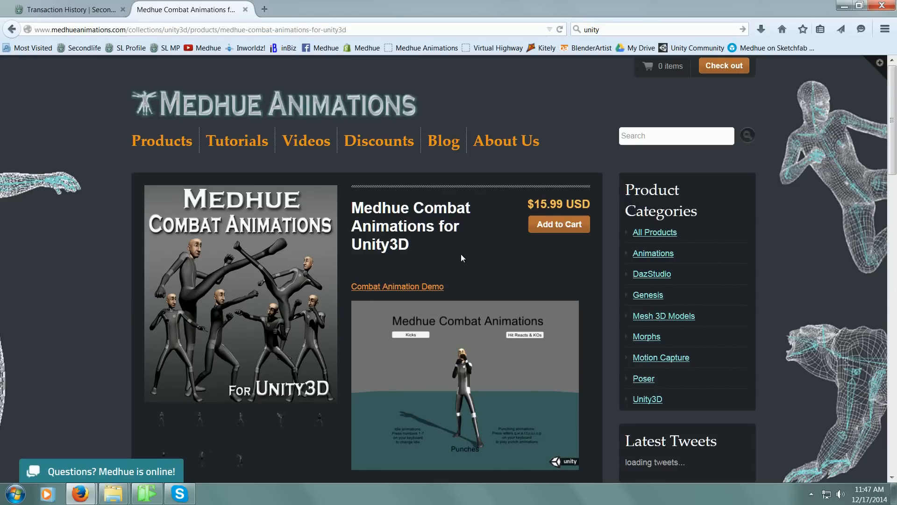
mouse_move(319, 363)
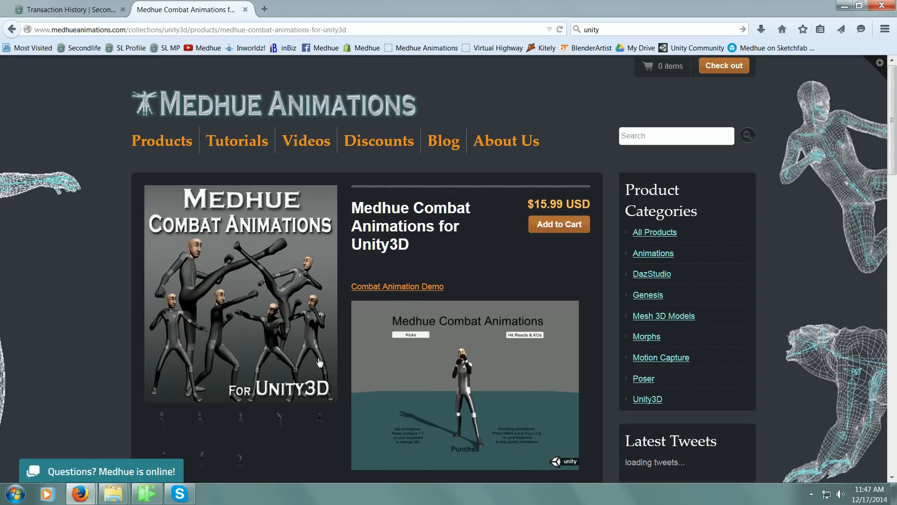
scroll("down", 3)
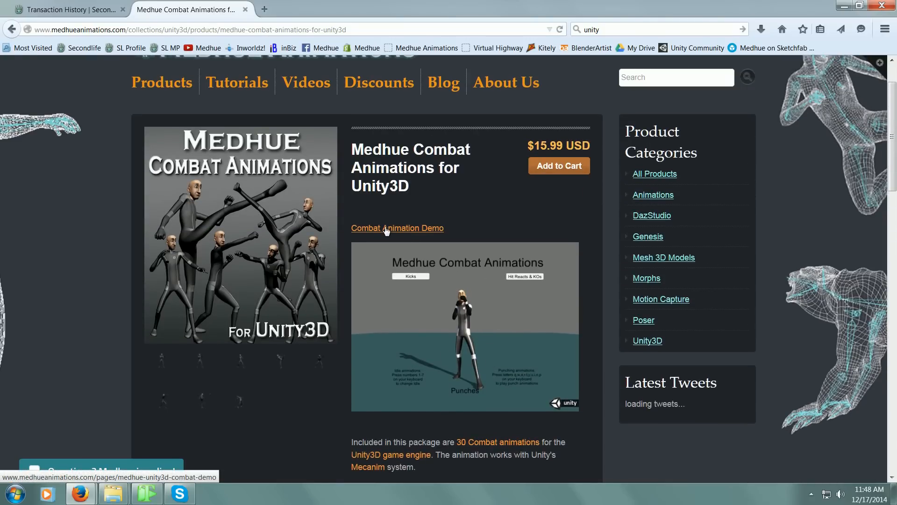
left_click(398, 228)
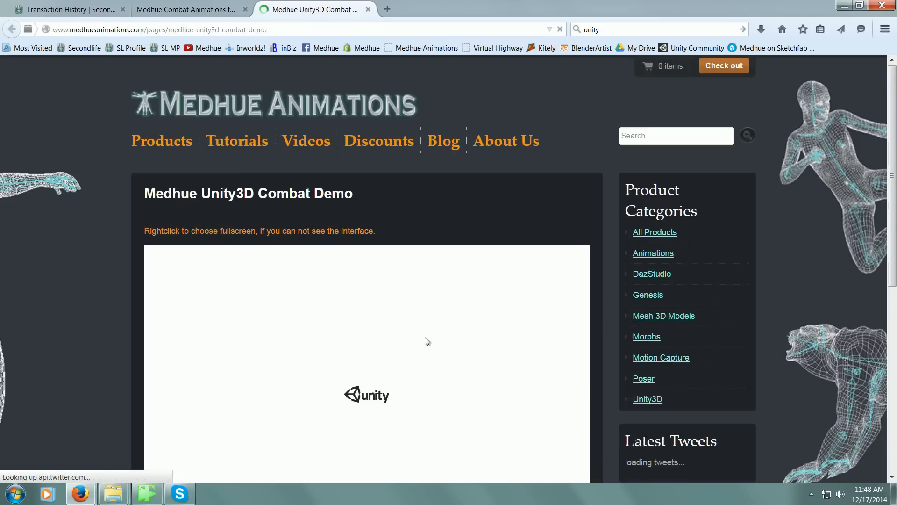
scroll("down", 3)
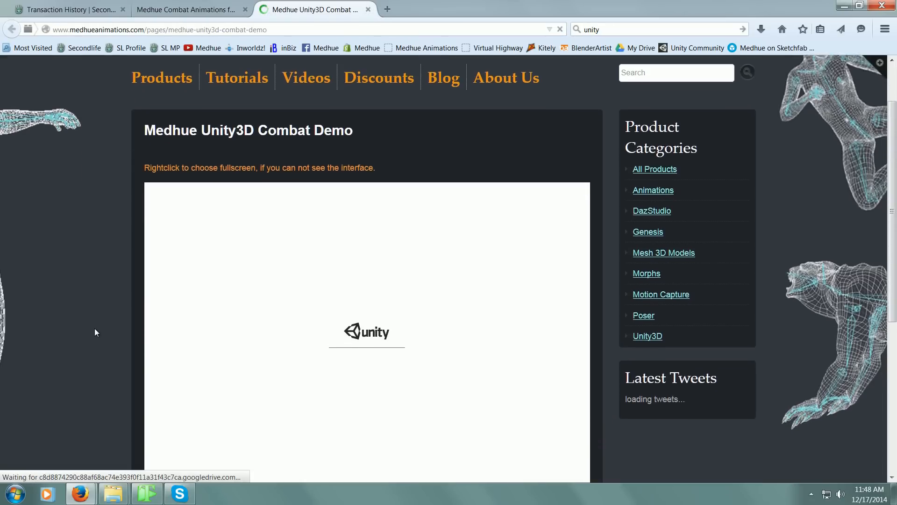
scroll("down", 3)
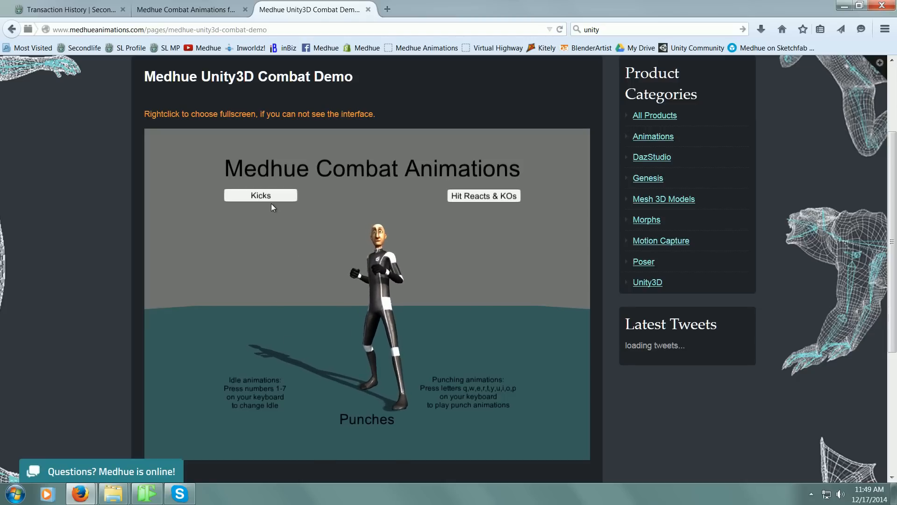
left_click(261, 195)
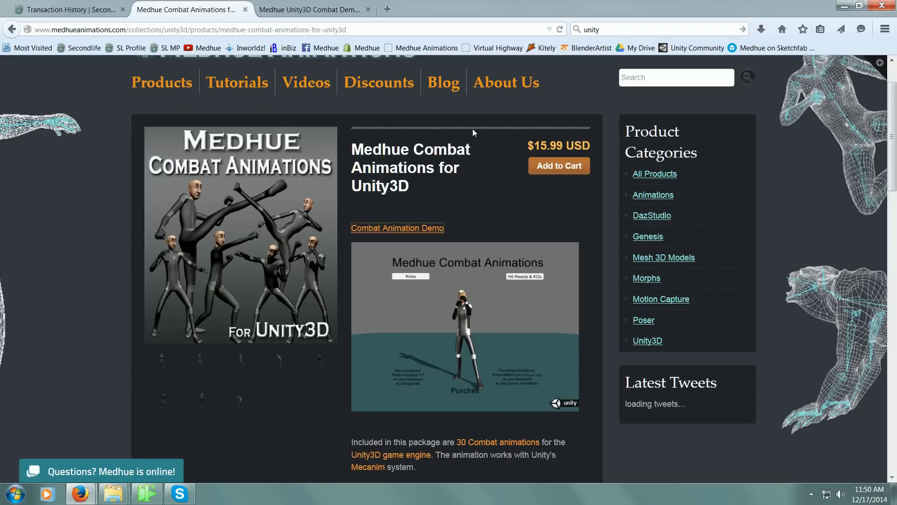
mouse_move(553, 151)
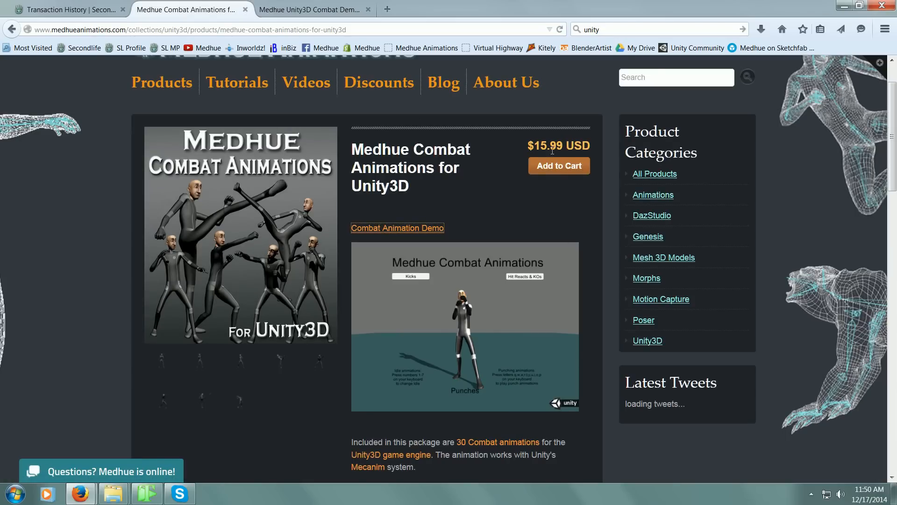
mouse_move(73, 342)
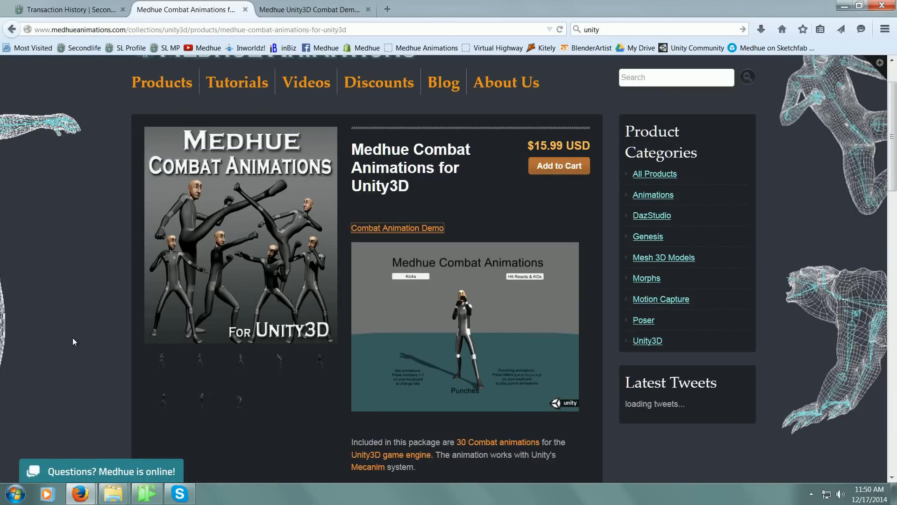